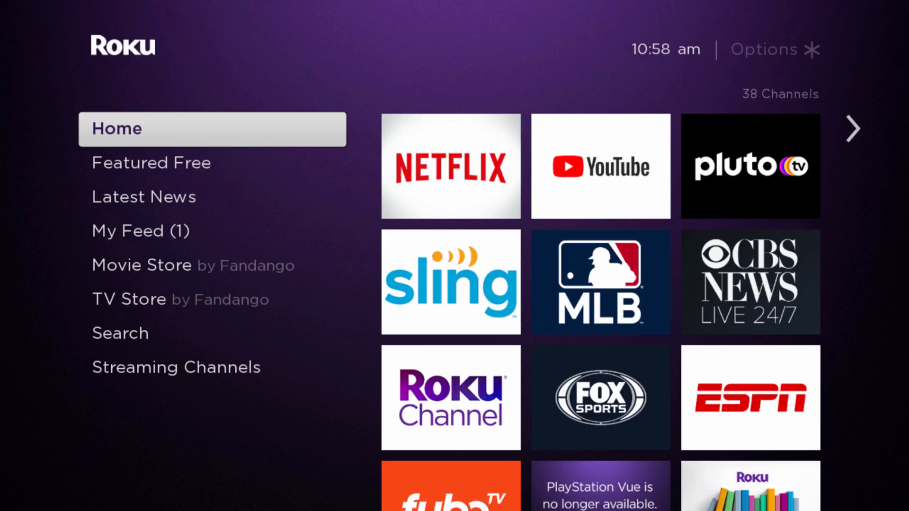
- Select the Netflix tile on the Roku Home screen to reach 'Who's watching'
left_click(450, 166)
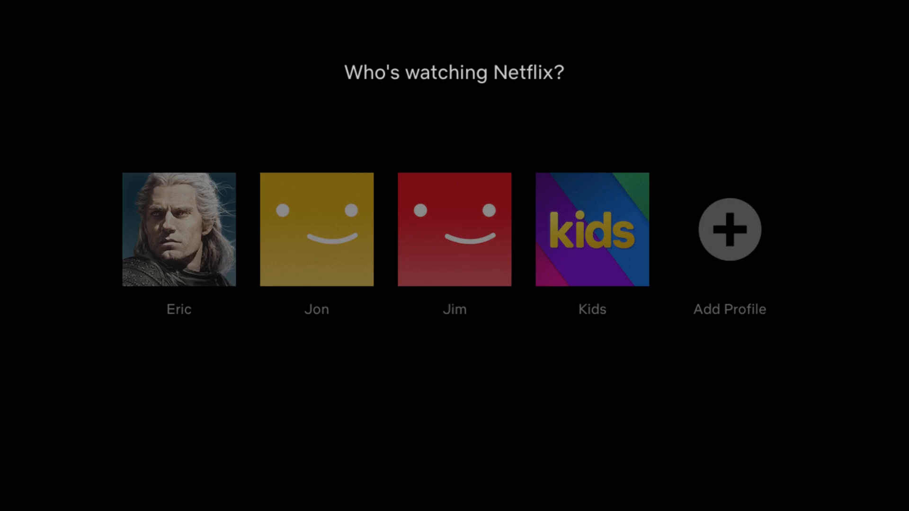
- Choose the first profile on 'Who's watching' to reach its Home page
left_click(455, 229)
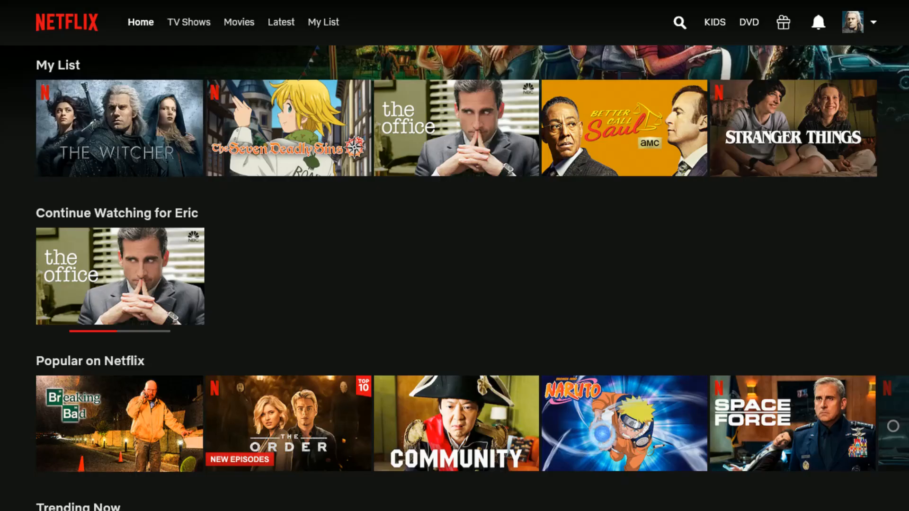
mouse_move(264, 130)
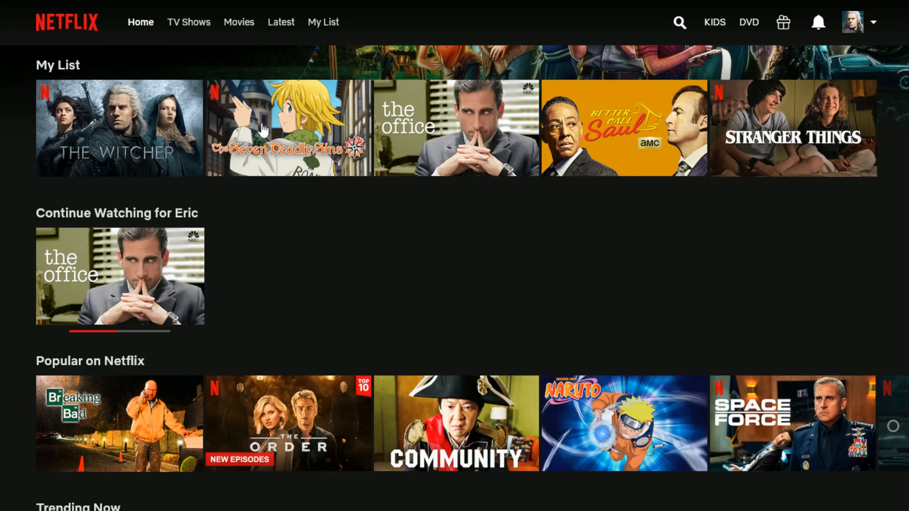
- Open Manage Profiles from the profile avatar dropdown
left_click(853, 22)
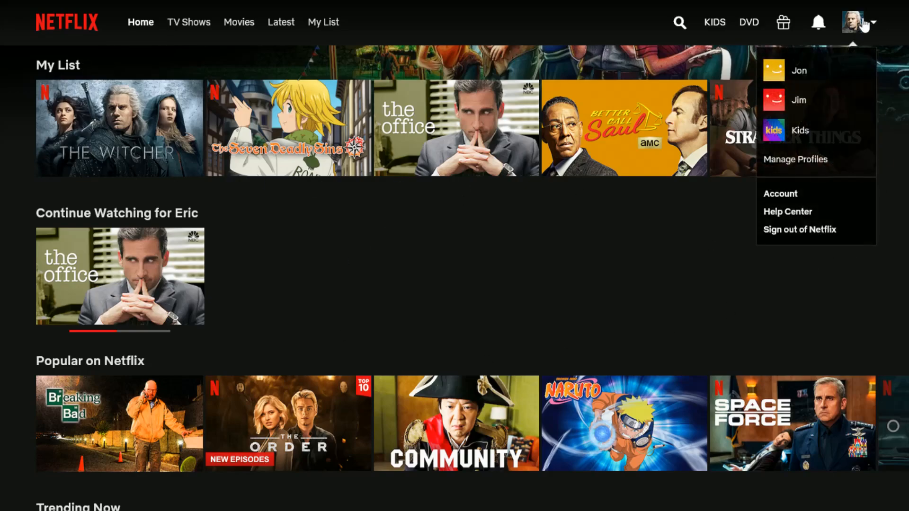
mouse_move(860, 26)
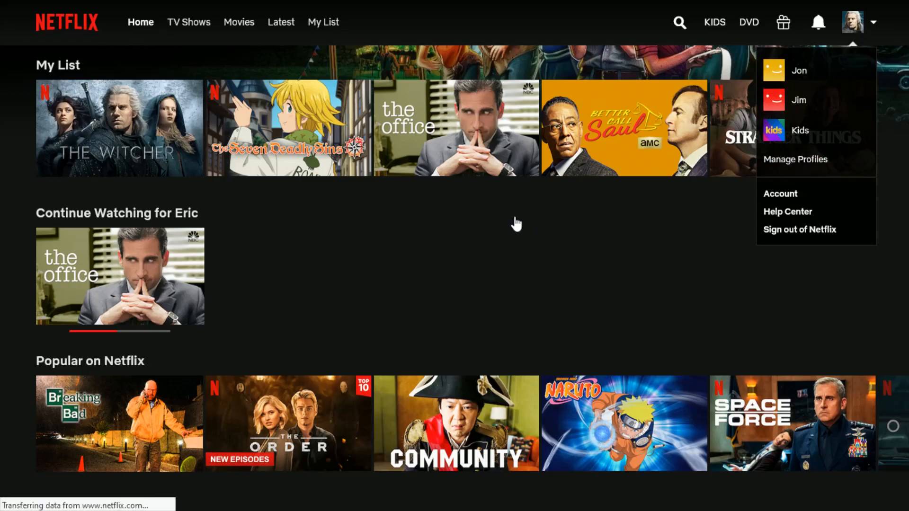
left_click(795, 159)
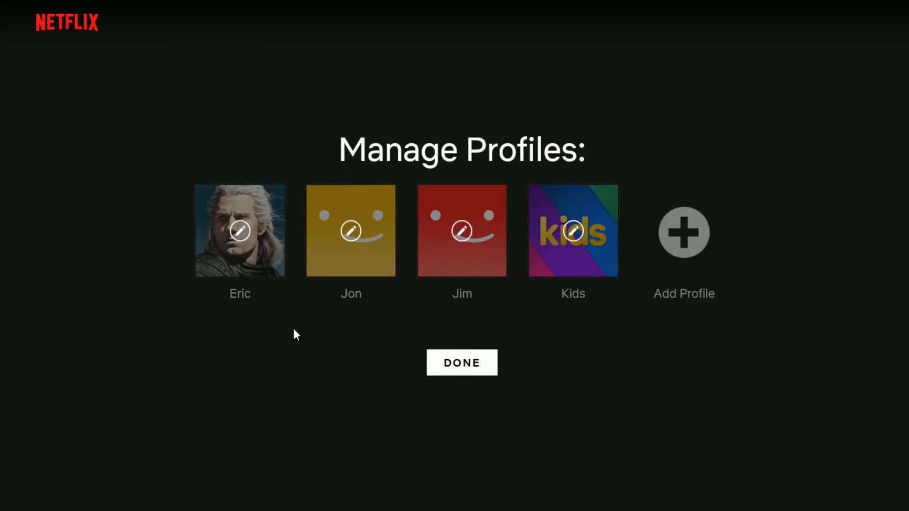
mouse_move(462, 231)
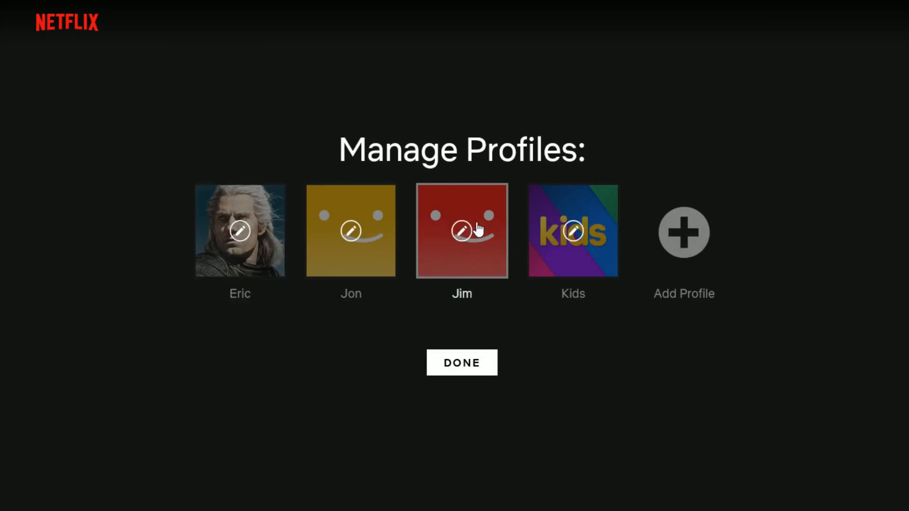
mouse_move(467, 235)
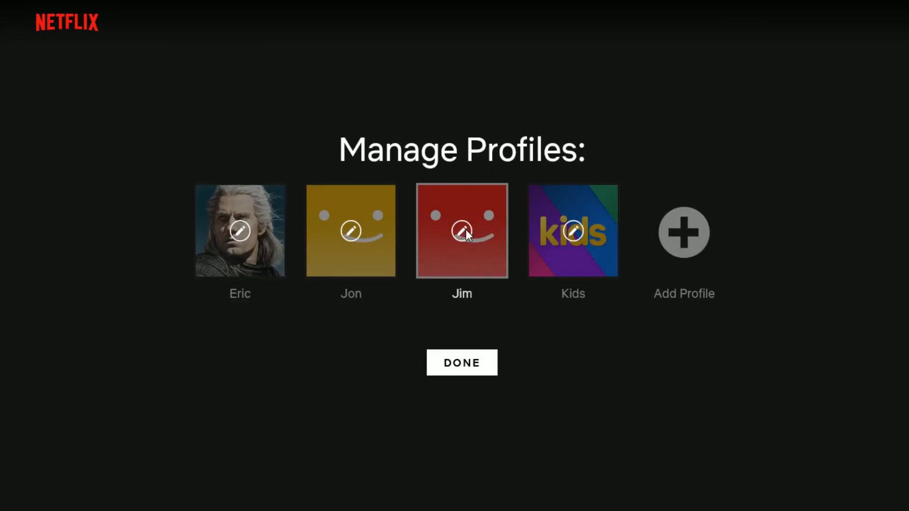
- Open Jim's Edit Profile page, then return home without changes
left_click(462, 231)
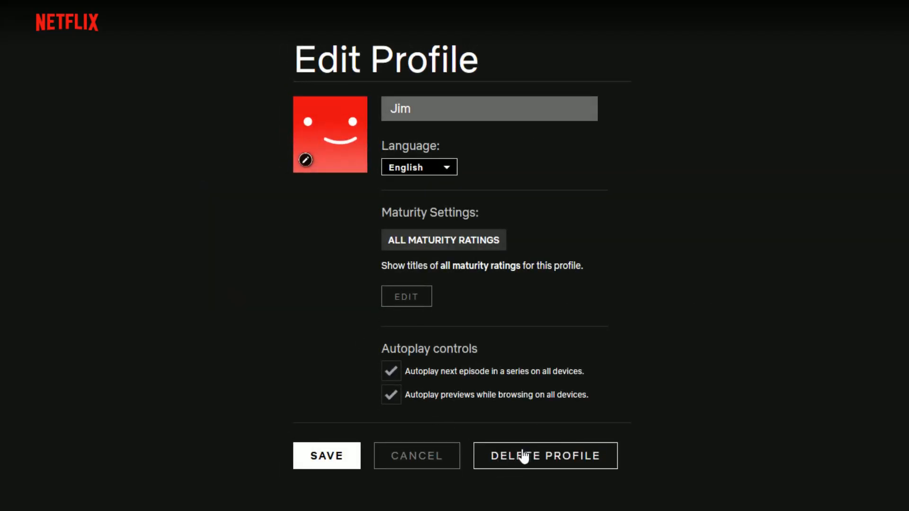
mouse_move(513, 457)
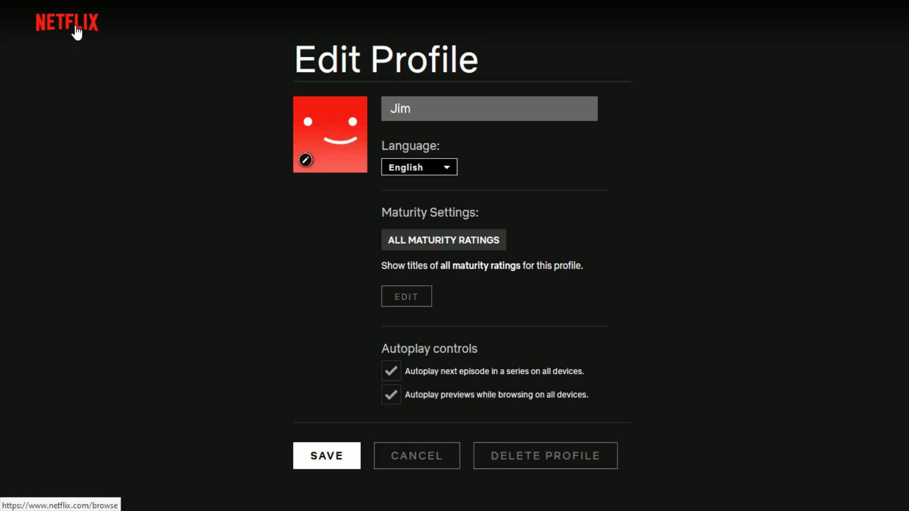
left_click(489, 108)
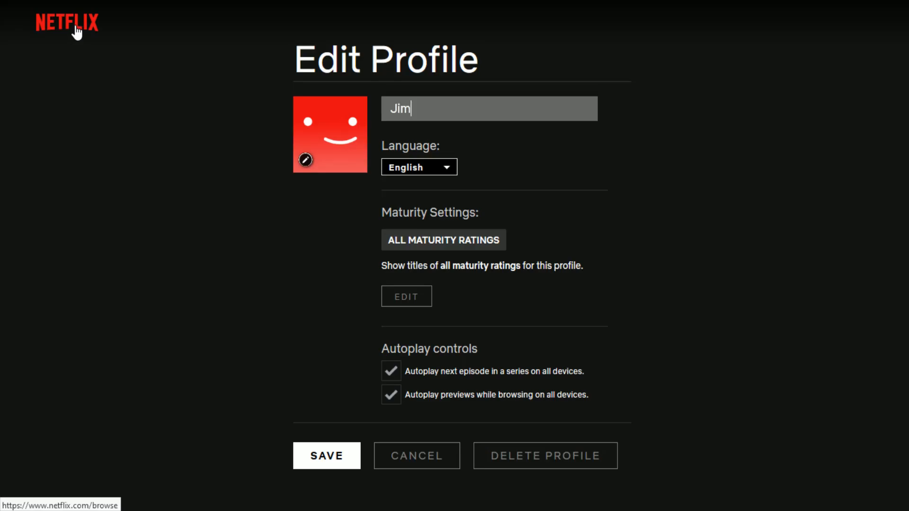
left_click(325, 455)
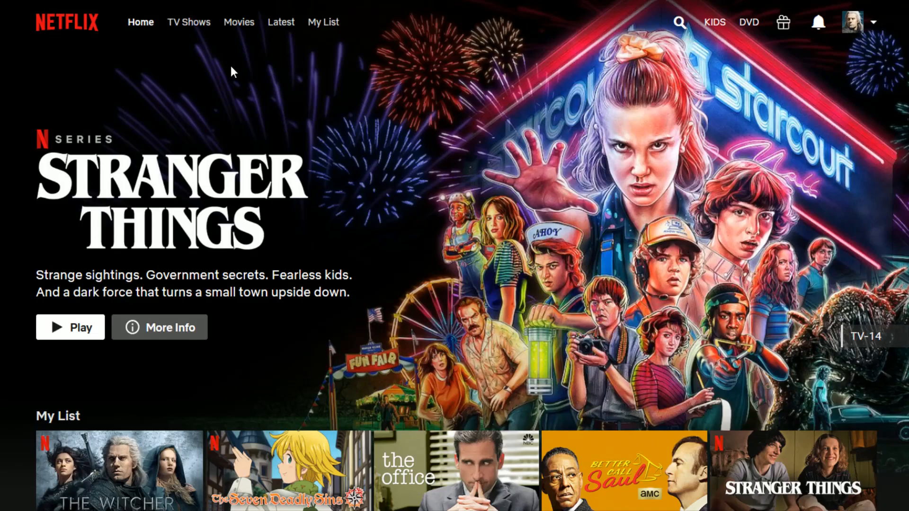
mouse_move(239, 147)
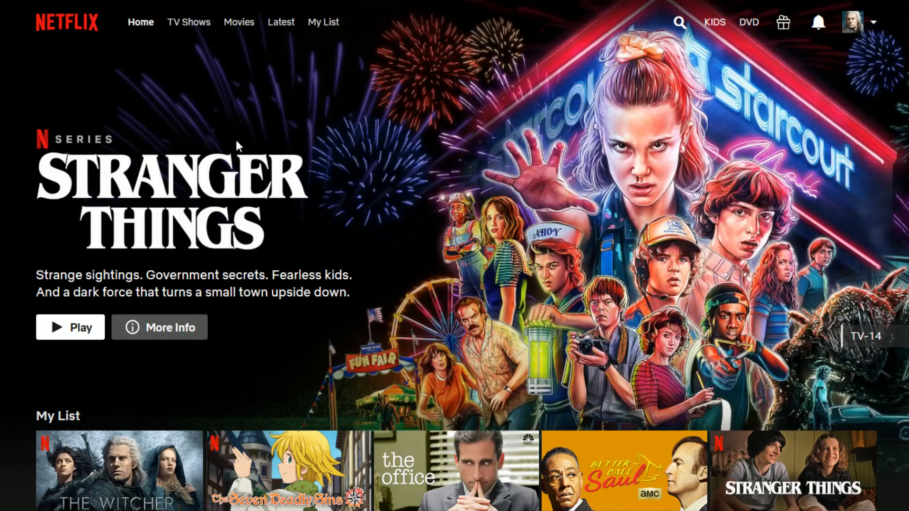
mouse_move(406, 165)
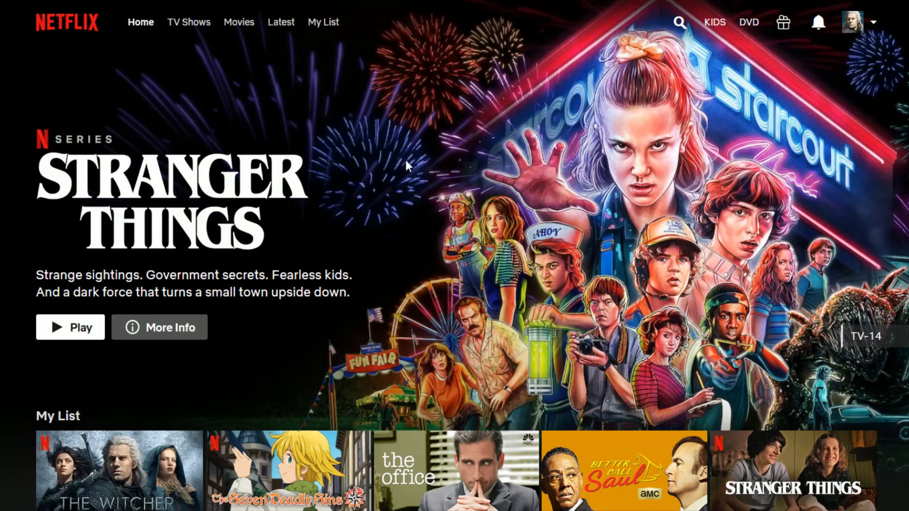
mouse_move(407, 183)
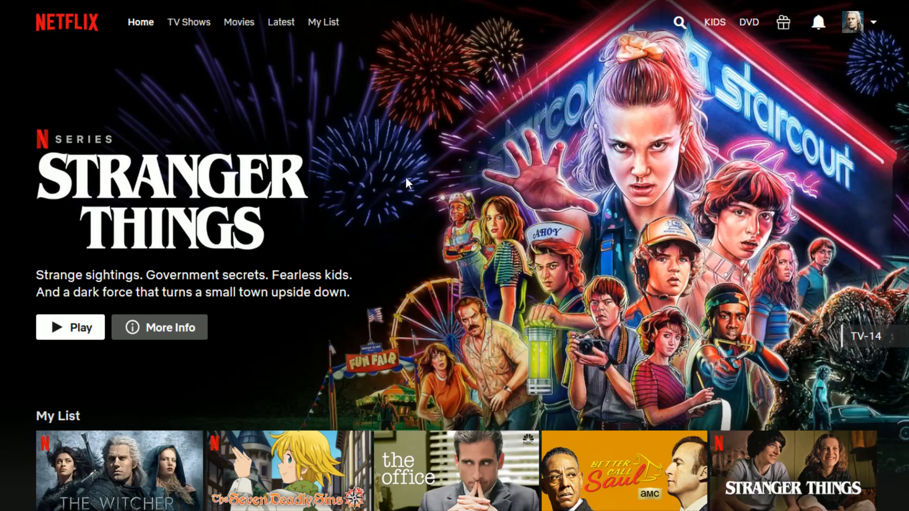
mouse_move(868, 63)
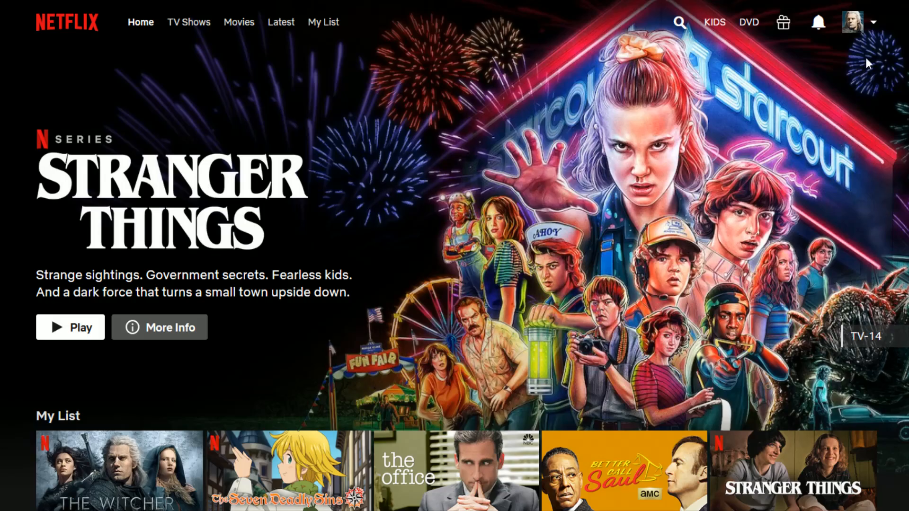
- Open the avatar dropdown listing Jon, Jim and Kids
left_click(853, 22)
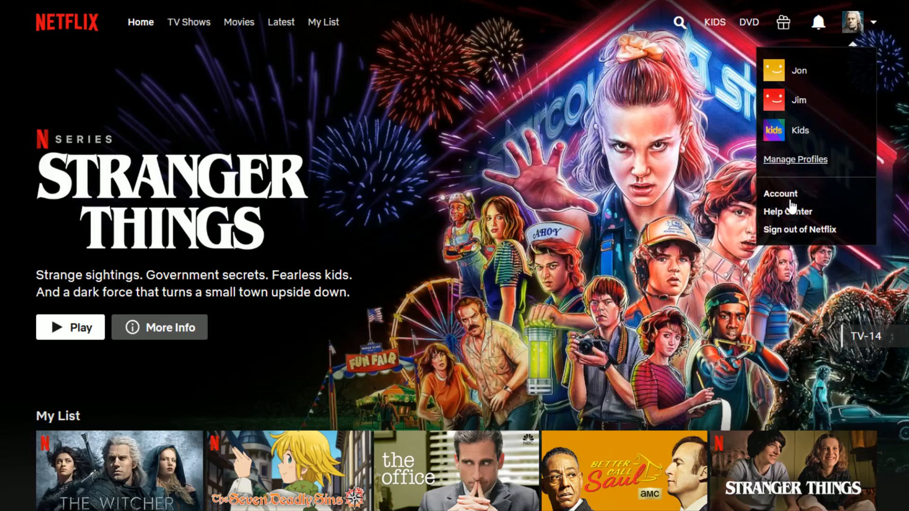
left_click(780, 194)
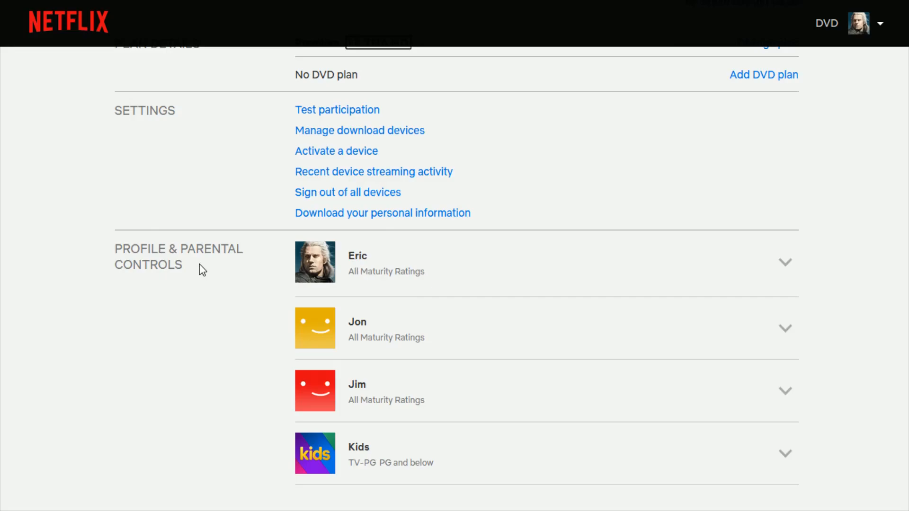
mouse_move(762, 283)
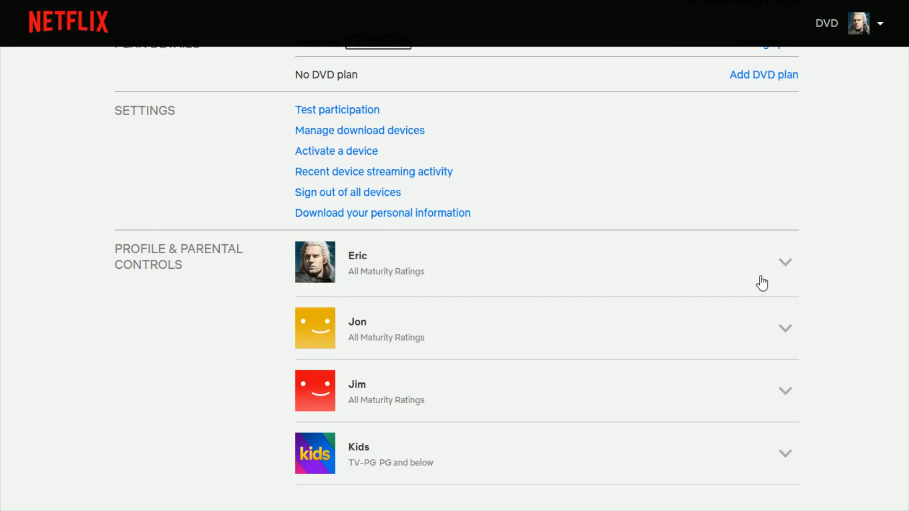
left_click(785, 261)
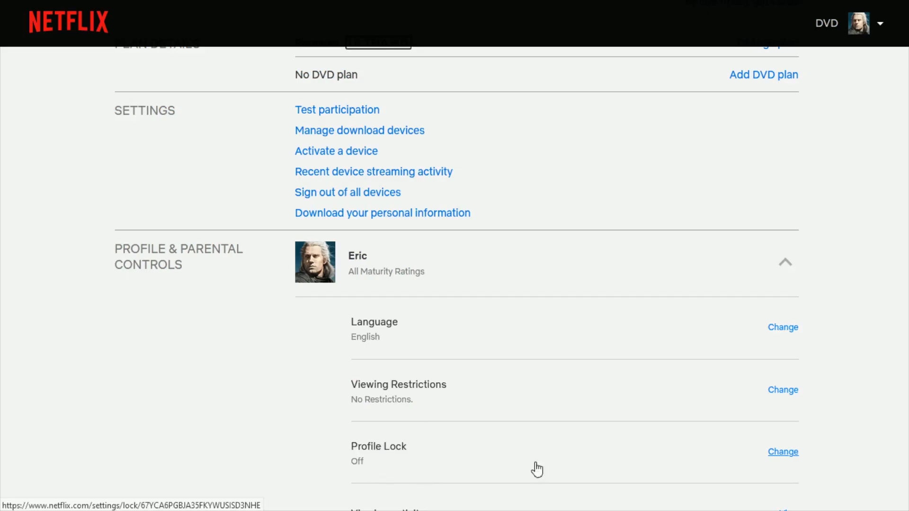
mouse_move(783, 452)
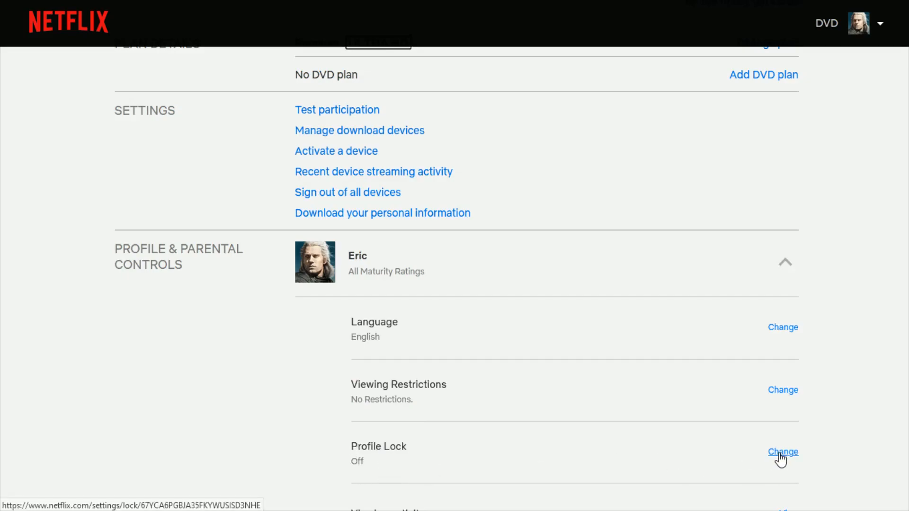
left_click(782, 452)
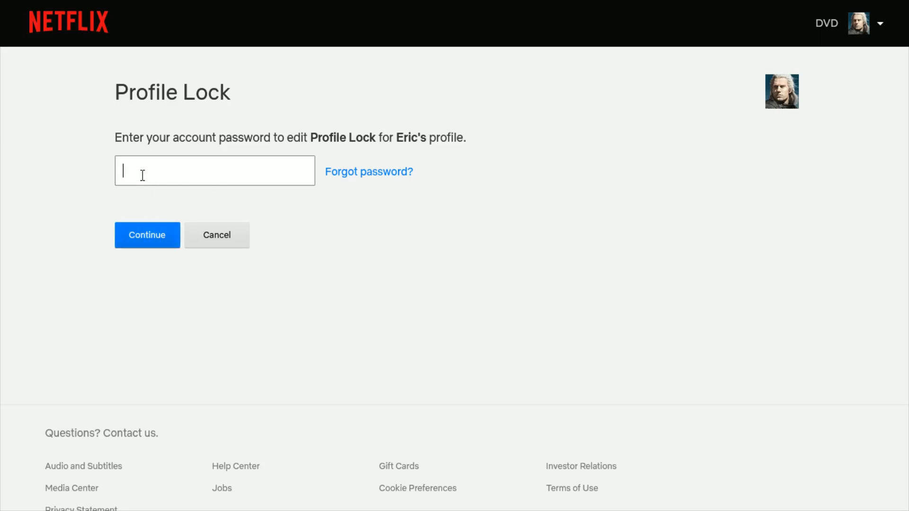
- Submit the password, check both of Eric's PIN requirements, and focus the PIN field
left_click(146, 235)
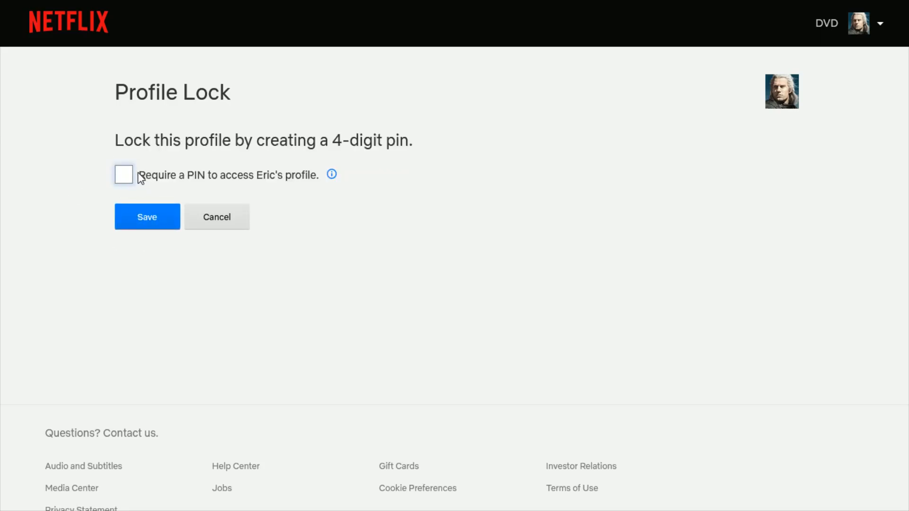
mouse_move(282, 187)
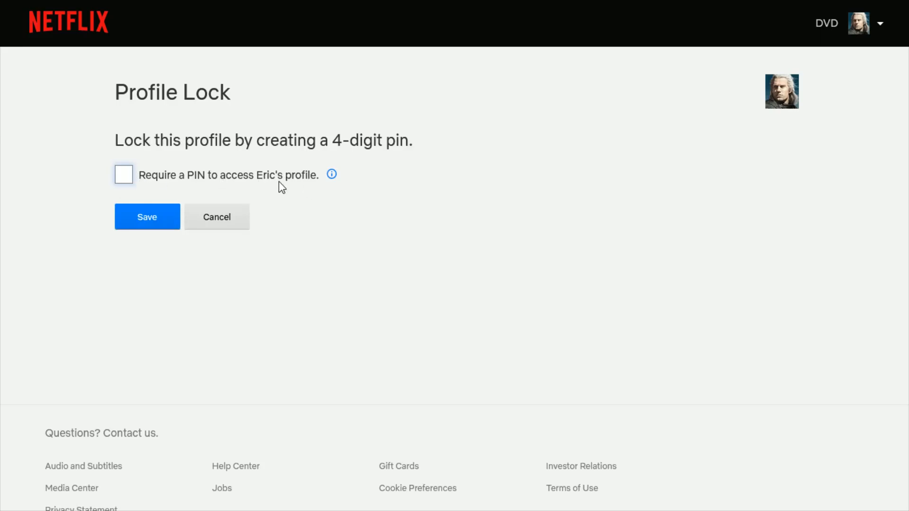
left_click(124, 175)
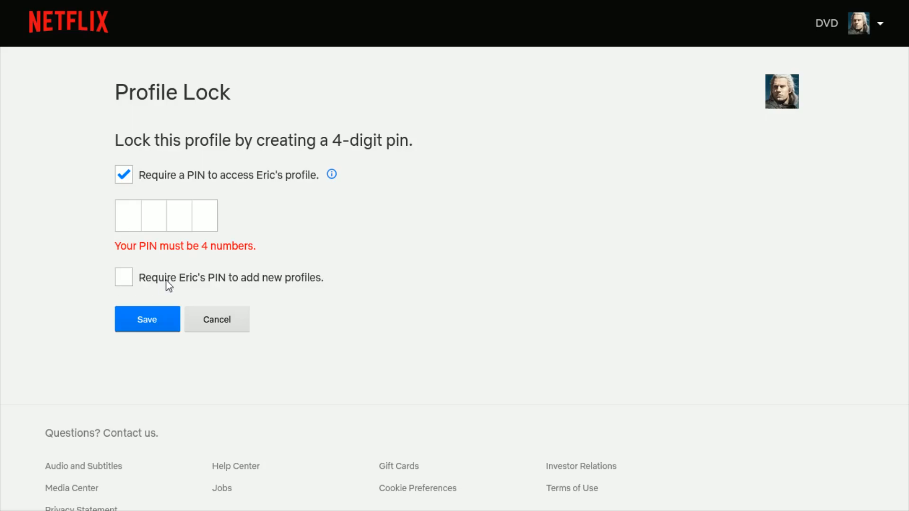
mouse_move(252, 308)
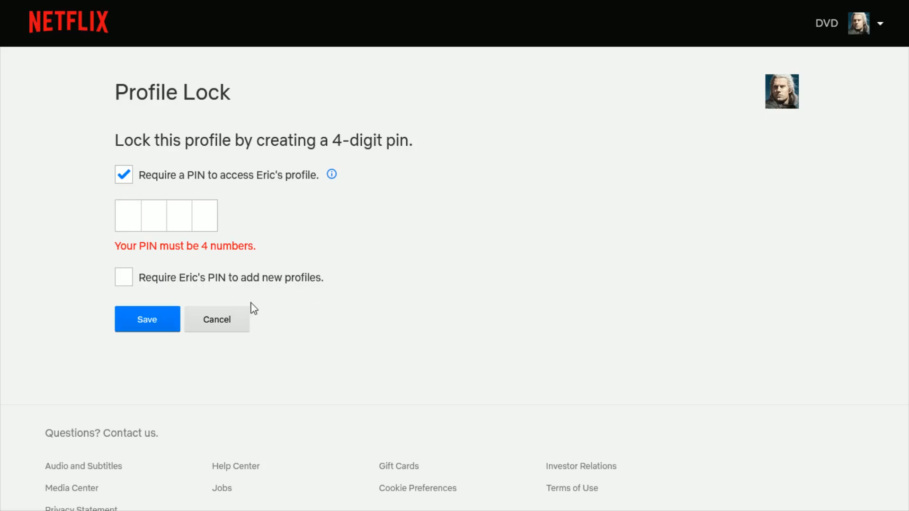
left_click(123, 277)
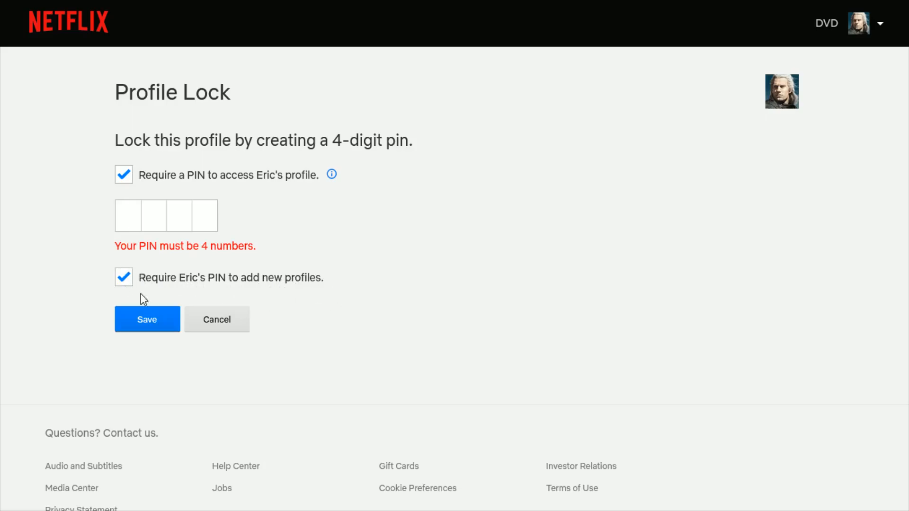
left_click(127, 216)
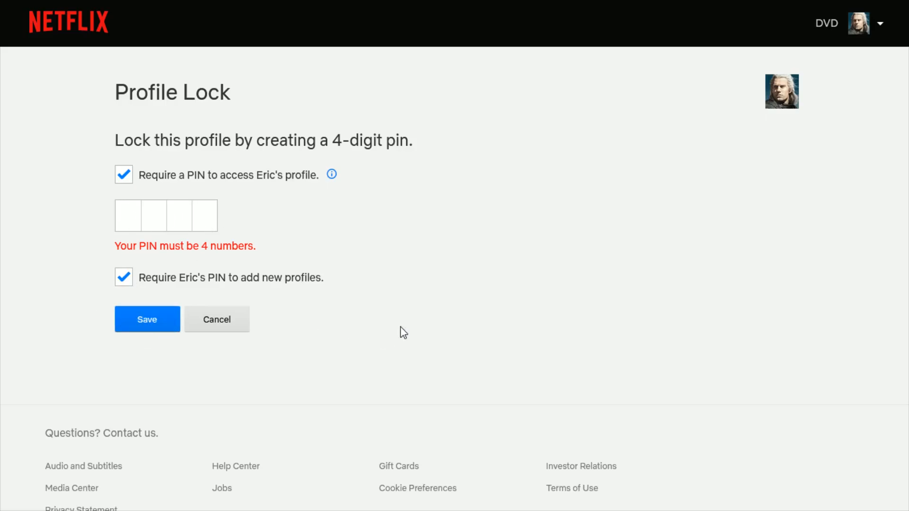
mouse_move(415, 330)
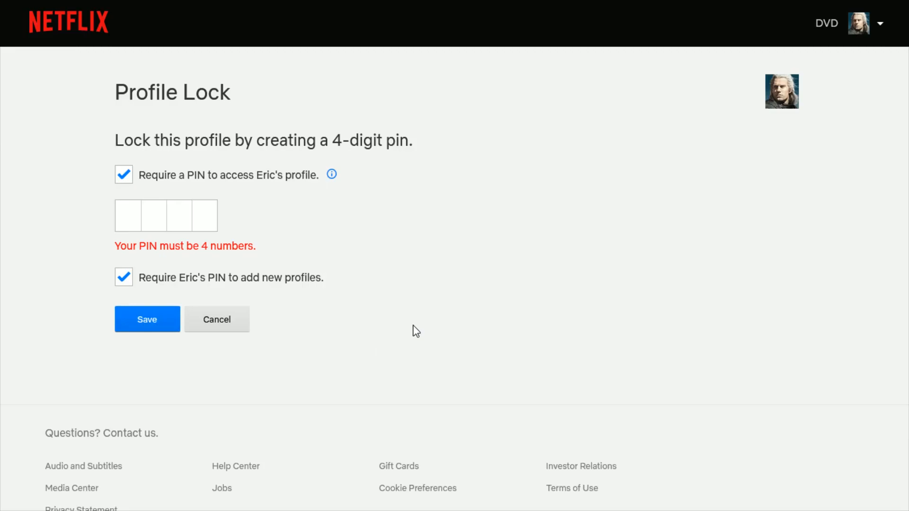
mouse_move(445, 318)
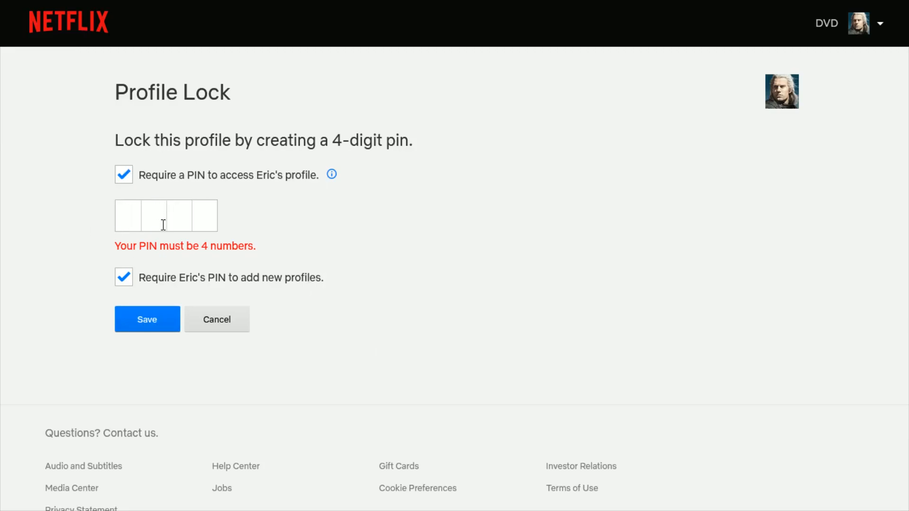
mouse_move(168, 249)
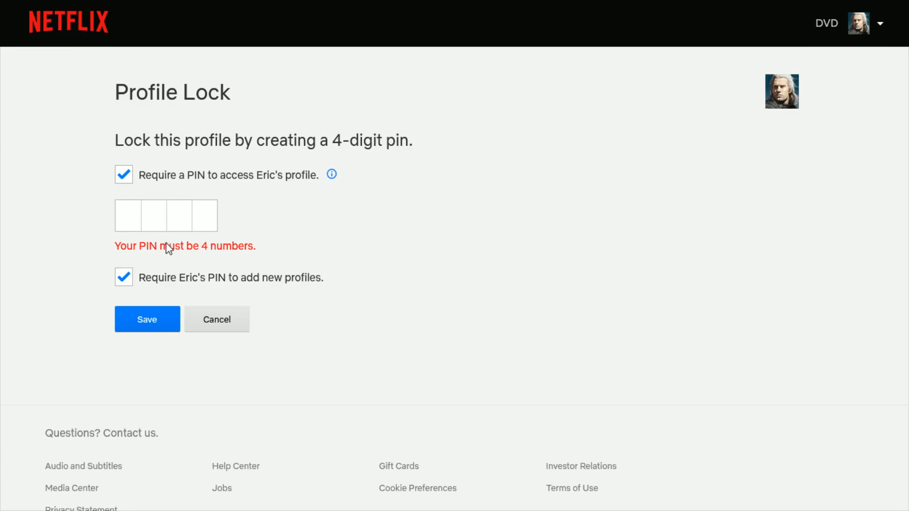
left_click(128, 214)
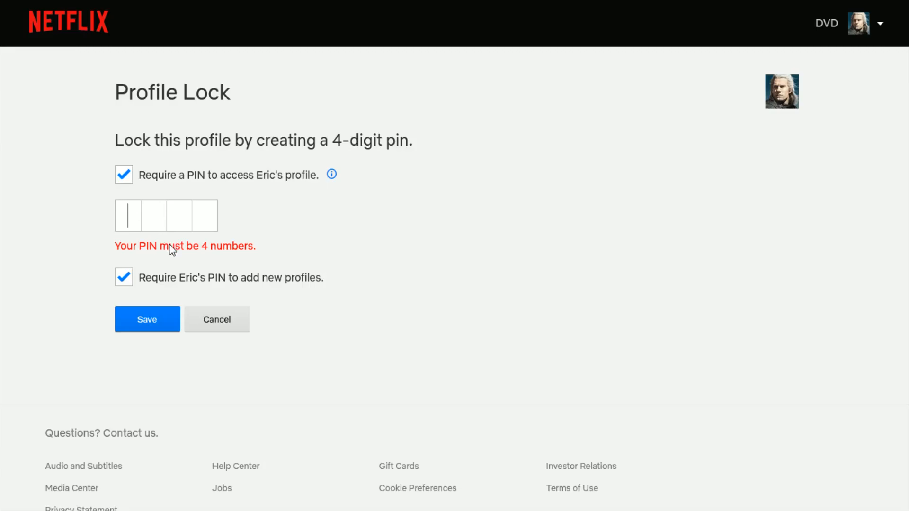
mouse_move(578, 260)
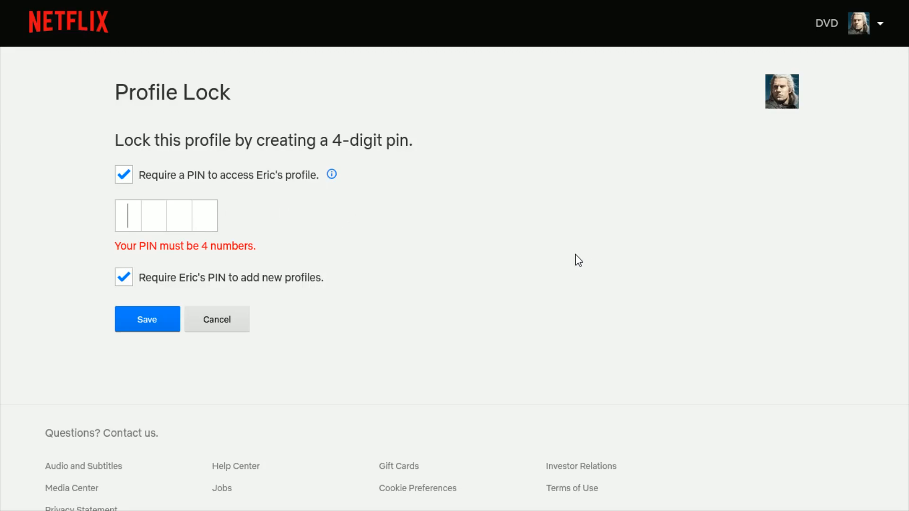
mouse_move(563, 237)
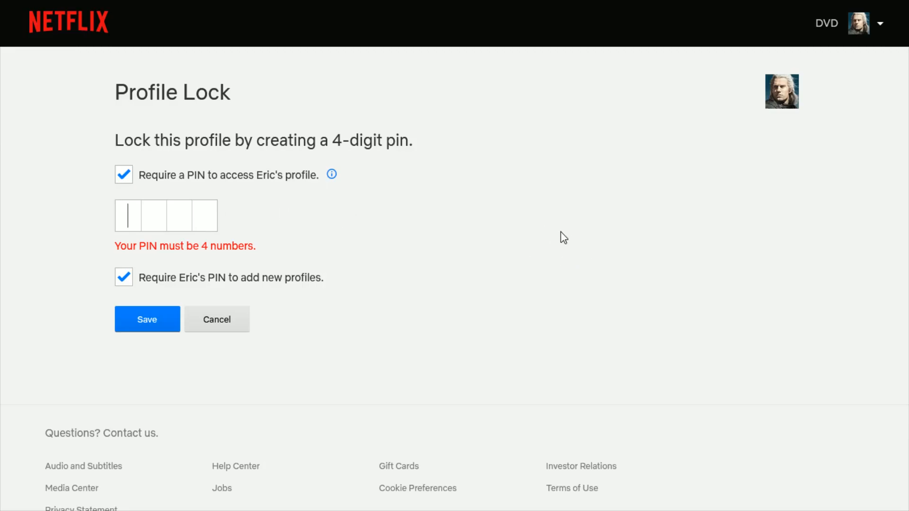